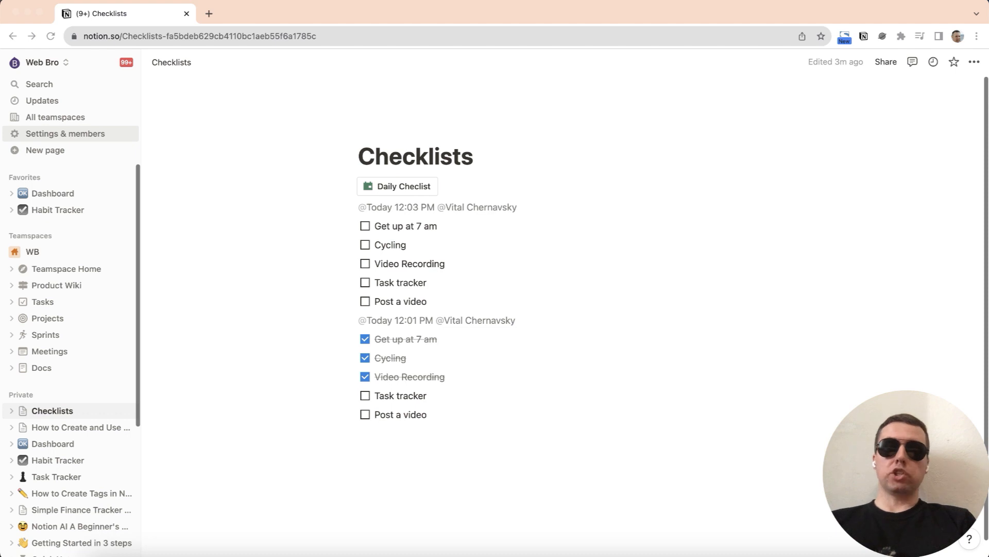
Insert an inline Checklist database via /database and peek at its first row.
text(/da)
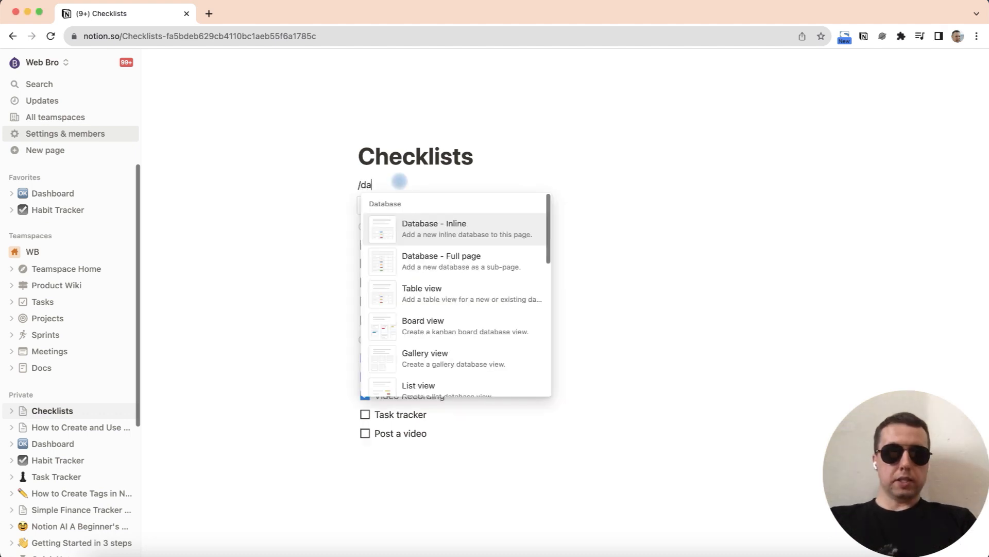
click(434, 227)
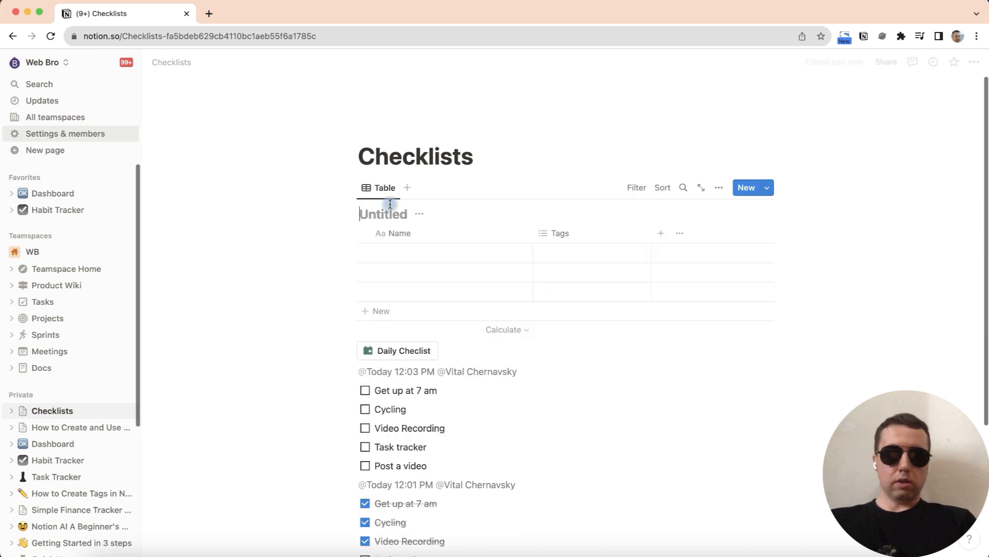
click(351, 253)
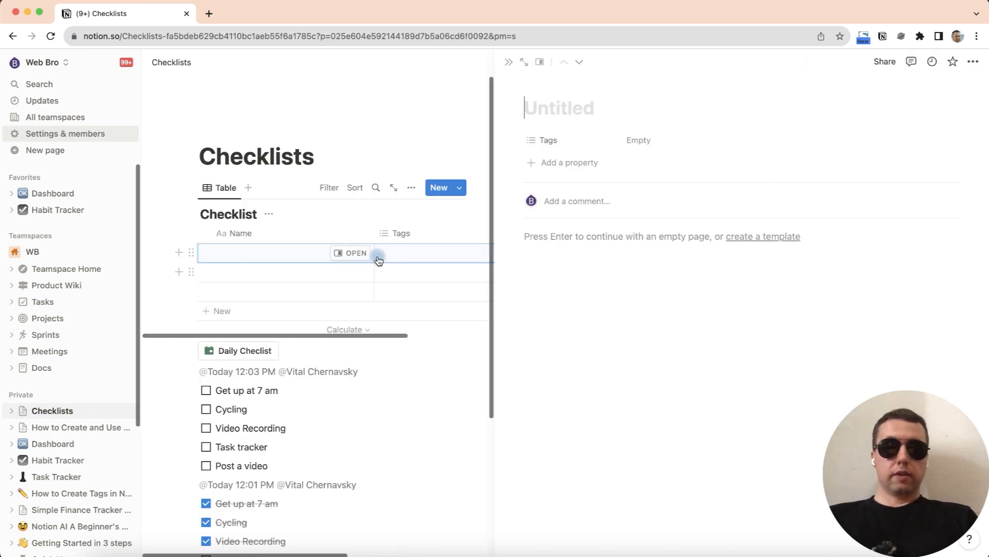
mouse_move(371, 244)
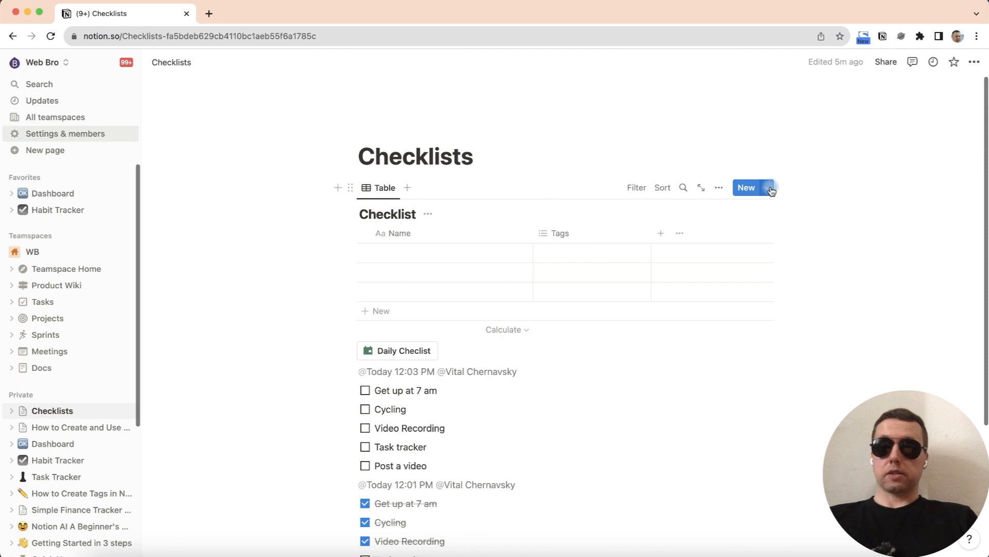
Start a new Checklist page template titled Homework.
click(768, 187)
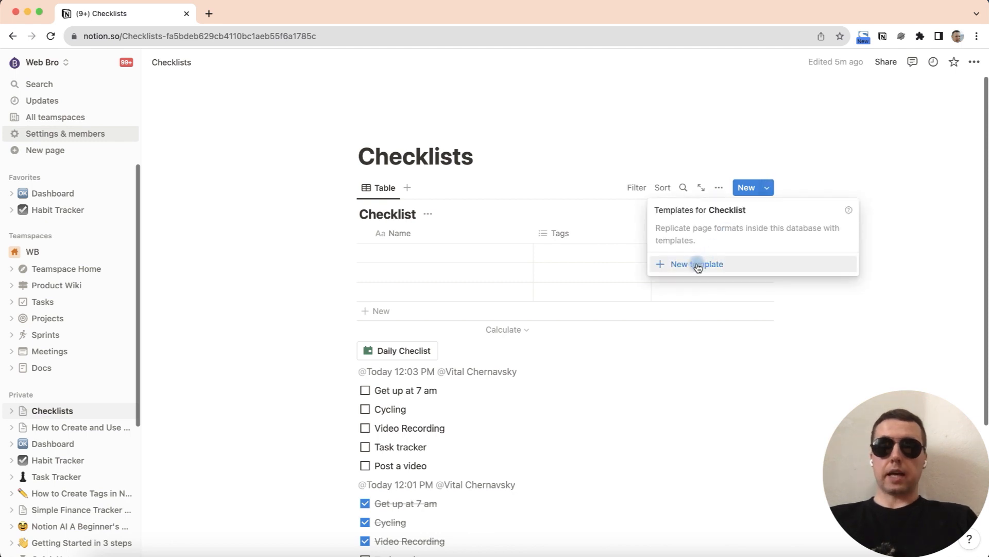
click(697, 264)
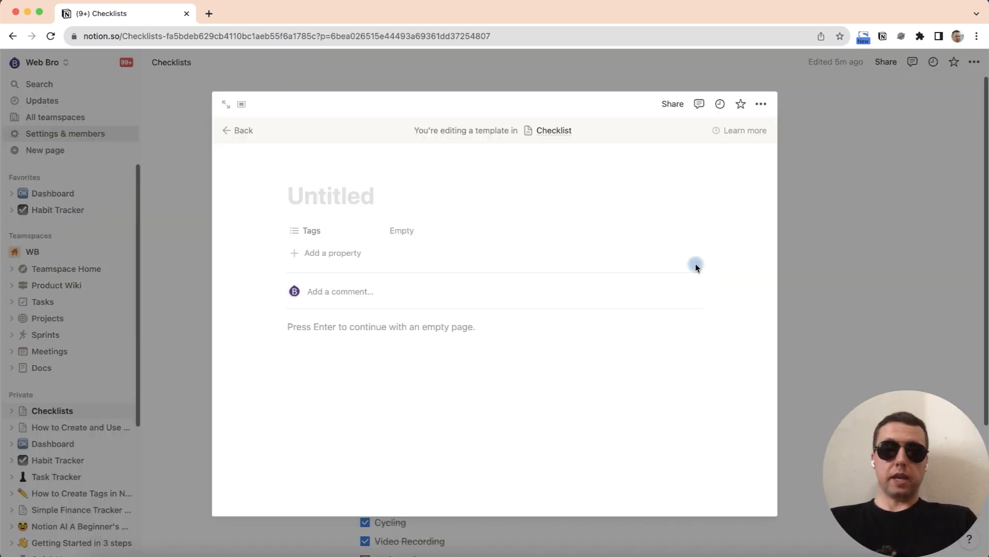
click(320, 208)
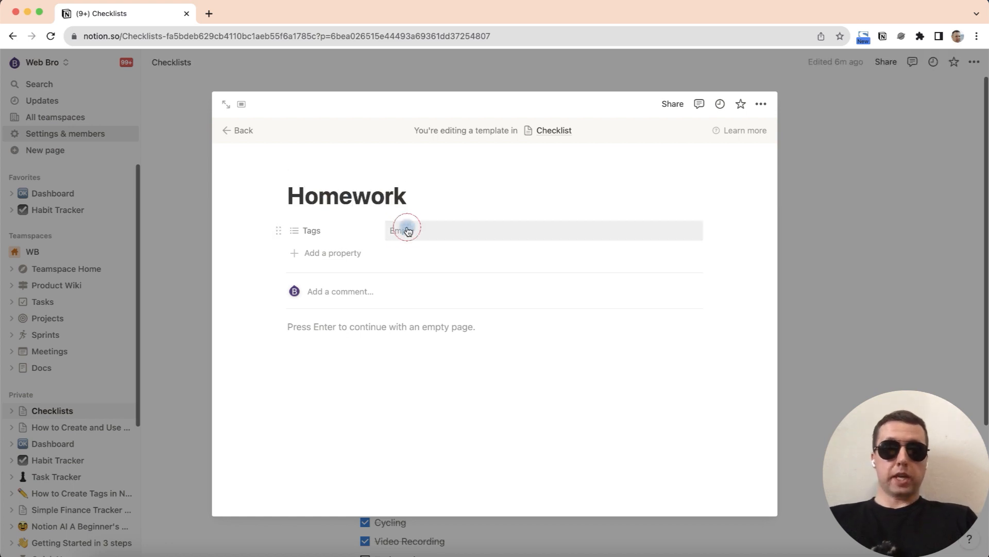
text(Homework)
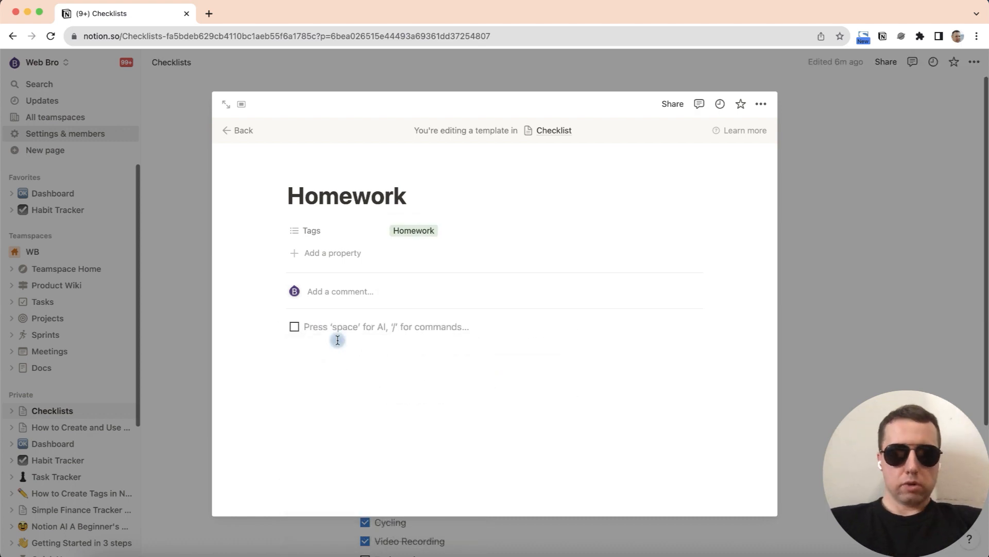
Fill the Homework template with to-do items and add a Created time property.
text(Pet the cat)
text(Make relatives laugh)
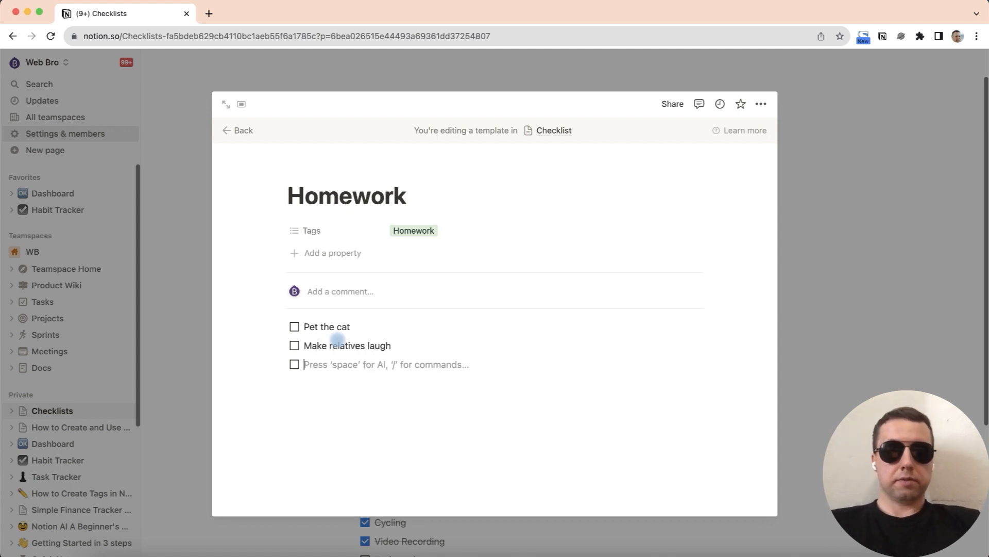
text(Fin)
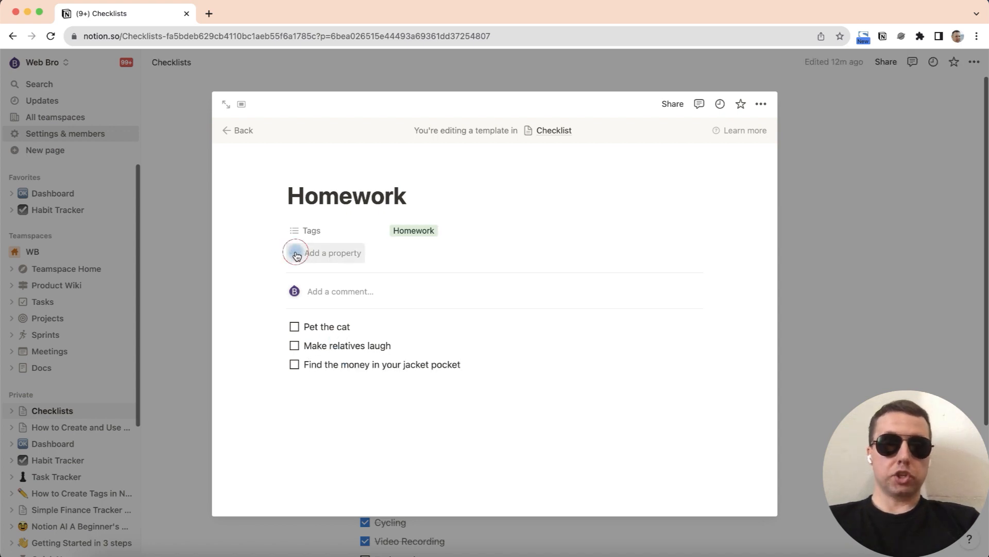
click(295, 253)
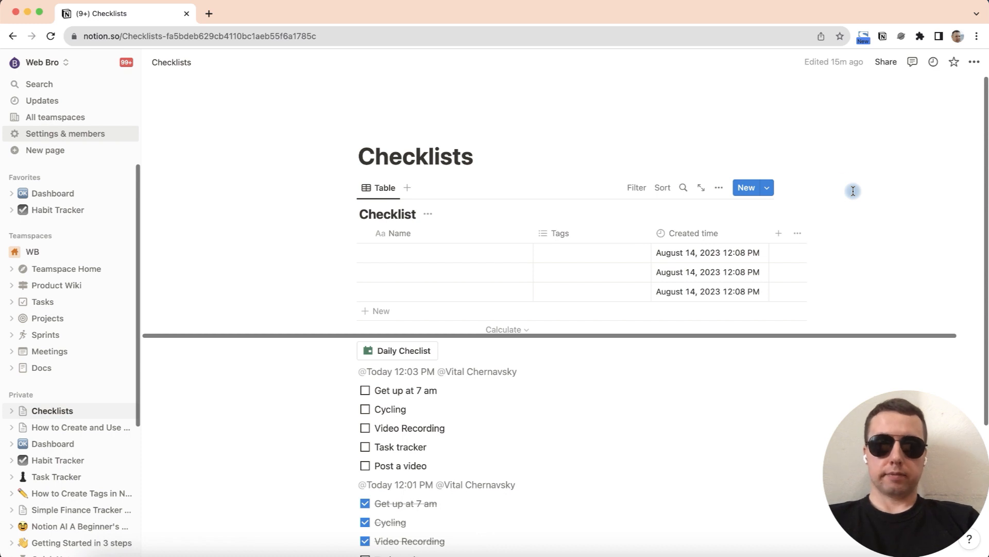
Add a Homework entry to Checklist from the Homework template.
click(766, 188)
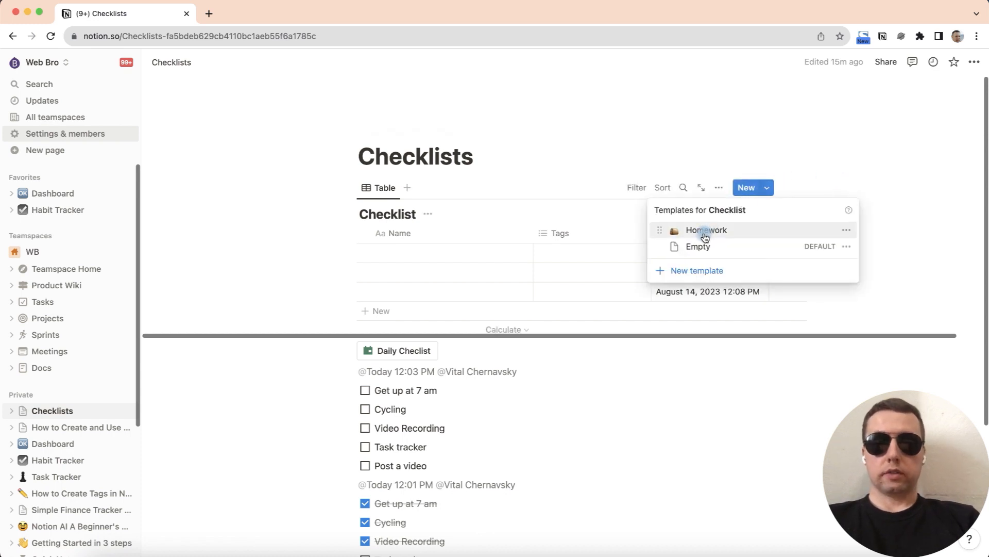
click(706, 231)
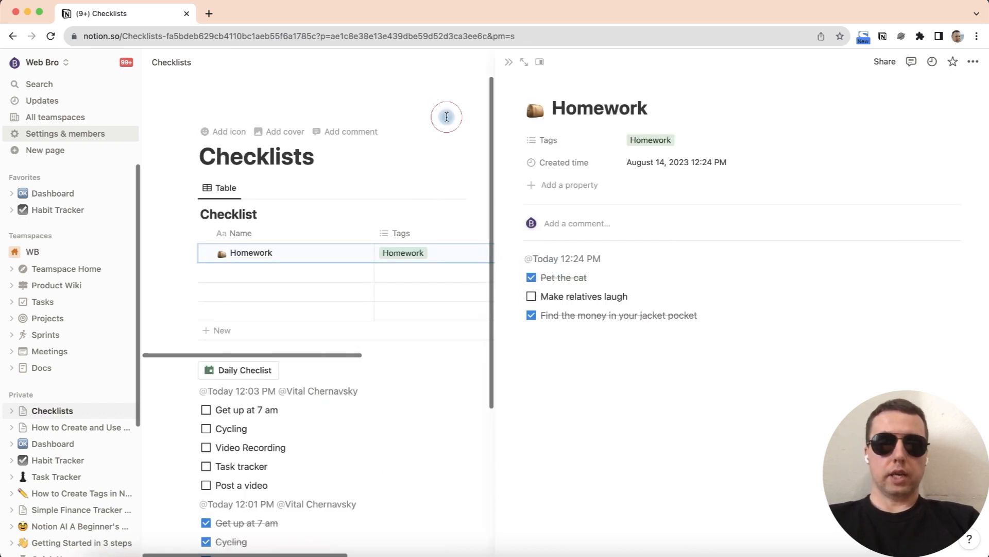
click(767, 188)
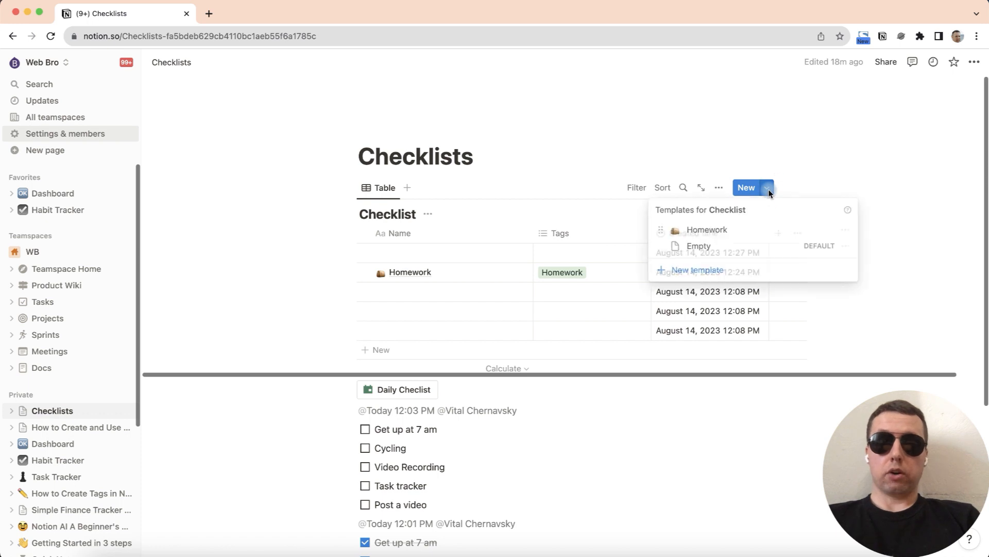
mouse_move(846, 233)
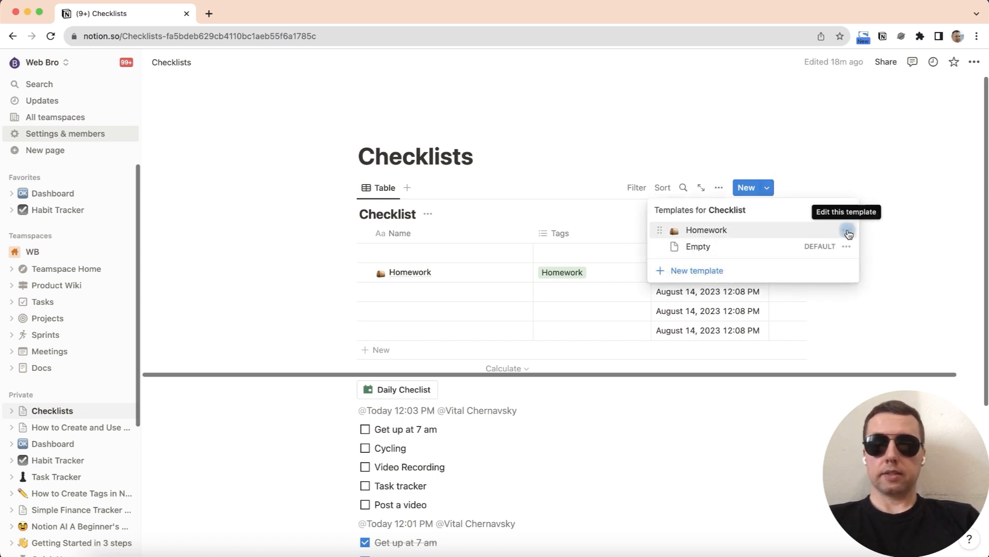
Make Homework the default template and add a new entry using it.
click(848, 233)
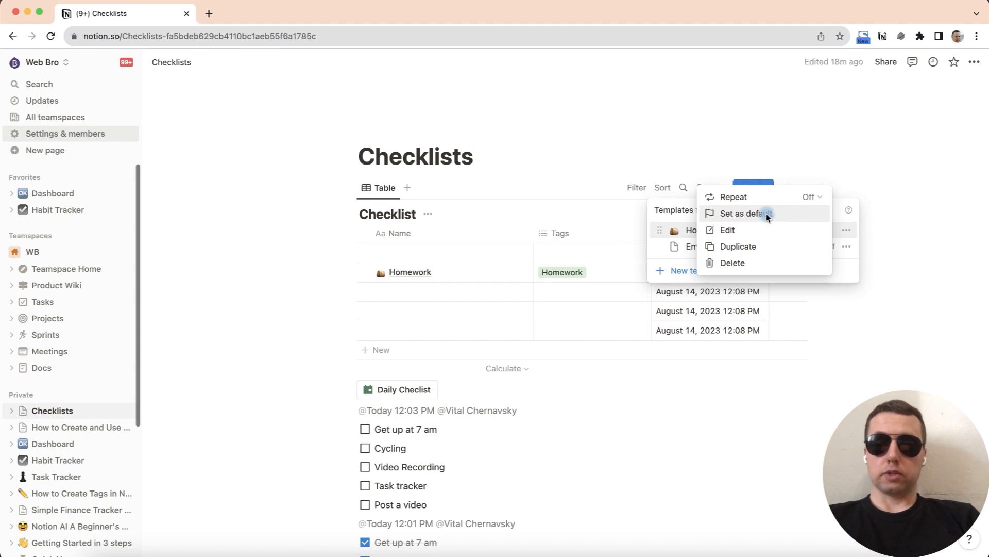
click(749, 213)
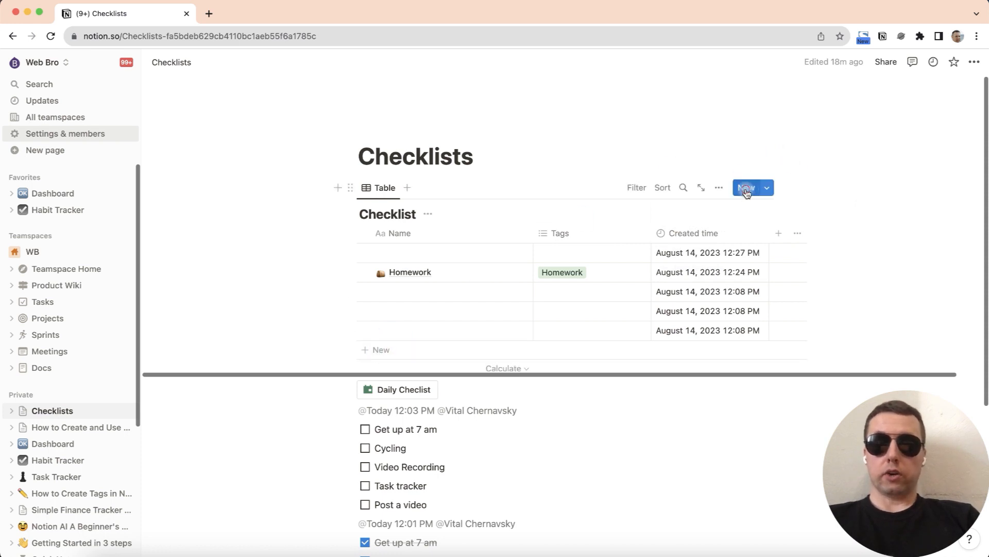
click(746, 188)
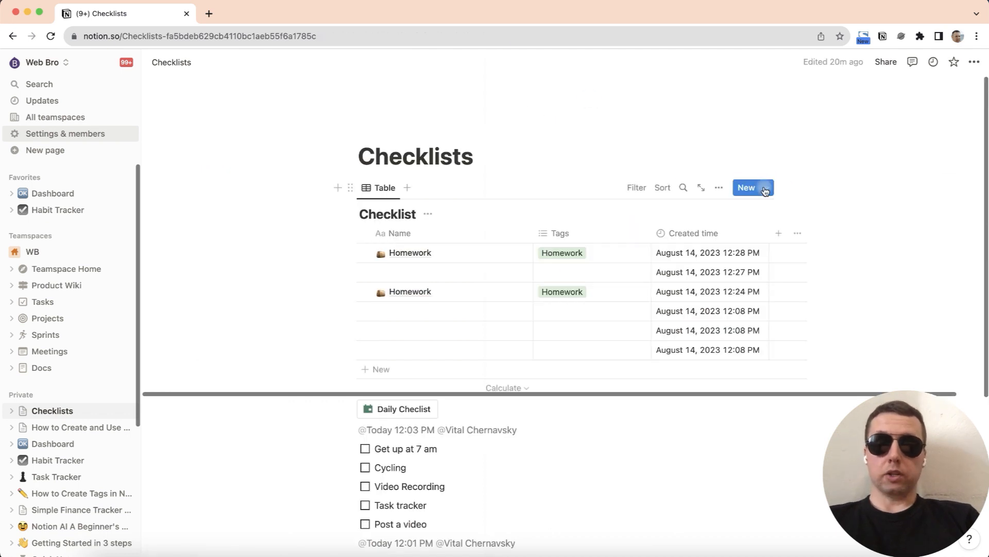
Build a Work page template for Checklist and add a Work entry tagged Work from it.
click(766, 187)
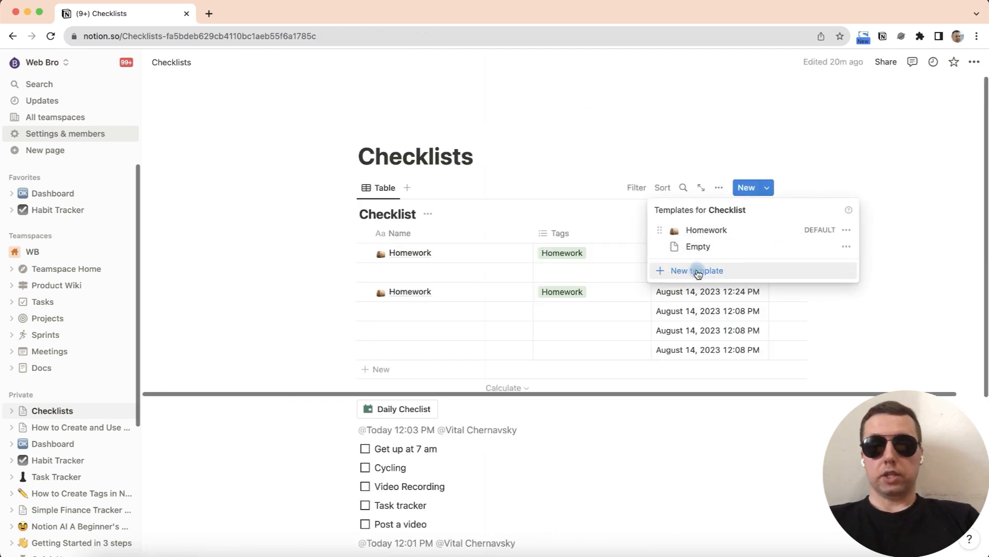
click(697, 270)
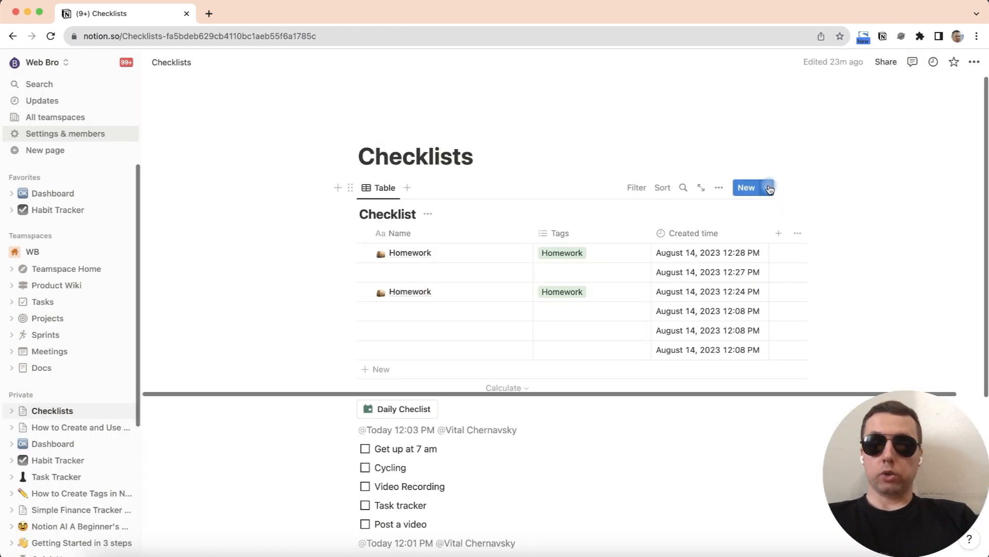
click(769, 188)
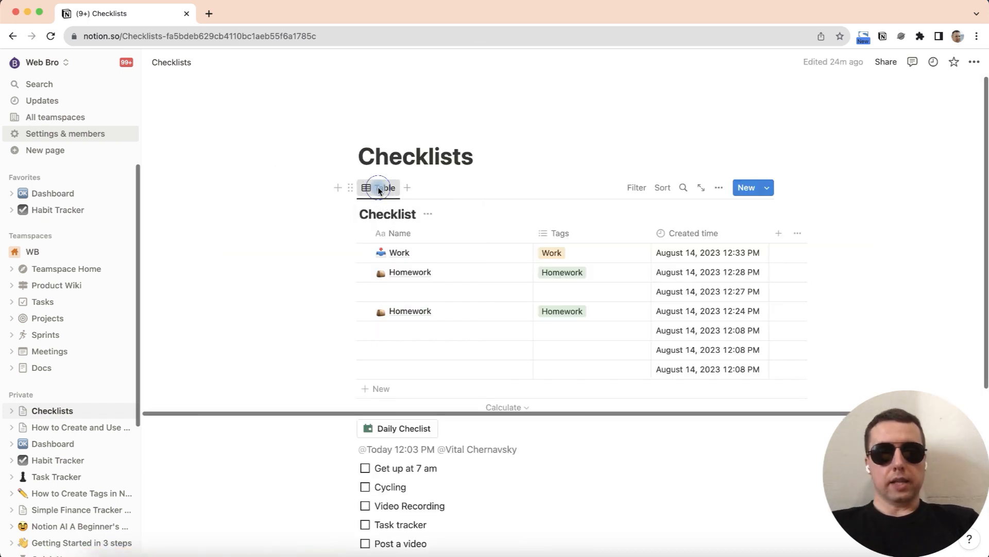
Duplicate the Table view into a new view with Board layout grouped by tags.
click(379, 187)
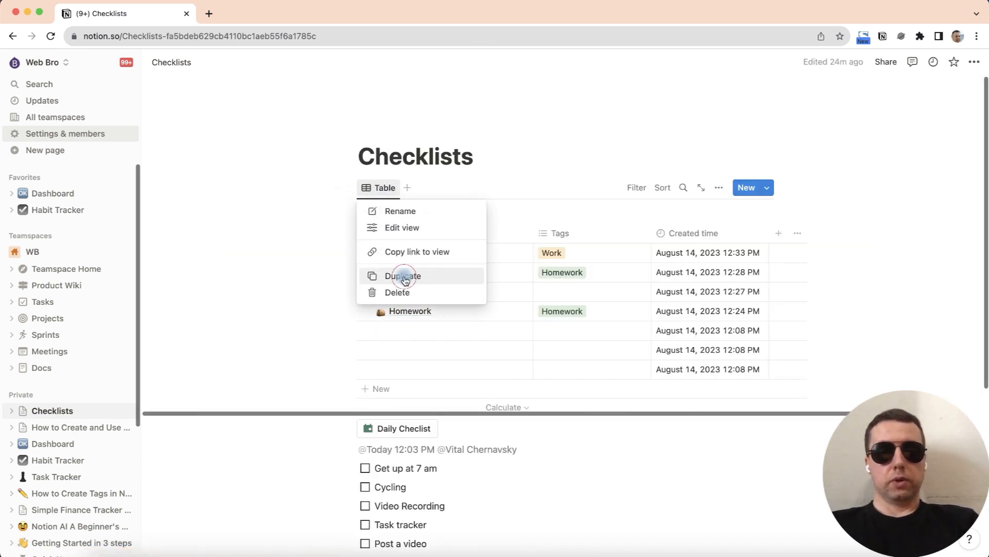
click(404, 276)
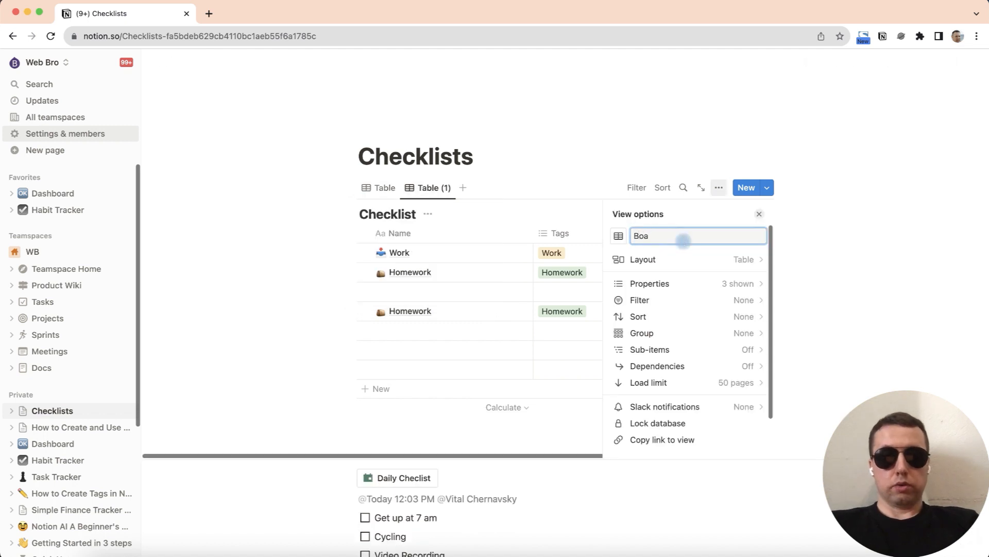
click(689, 248)
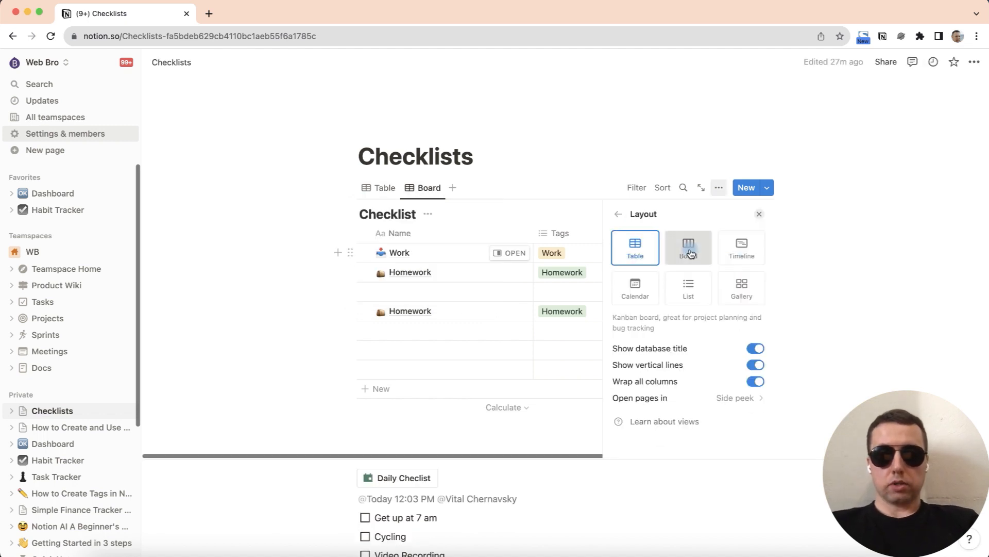
click(689, 247)
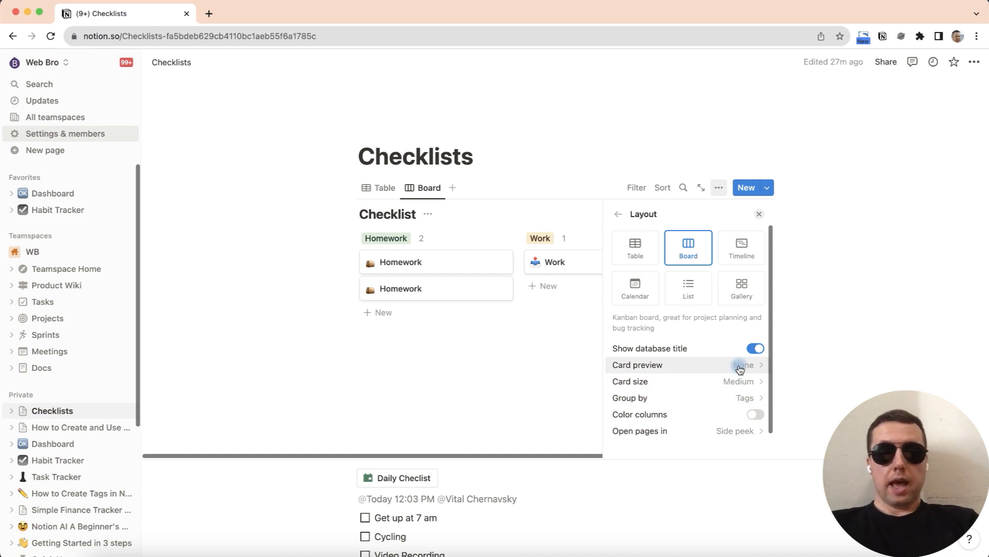
Set the board's card preview to Page content so cards show their to-dos.
click(743, 365)
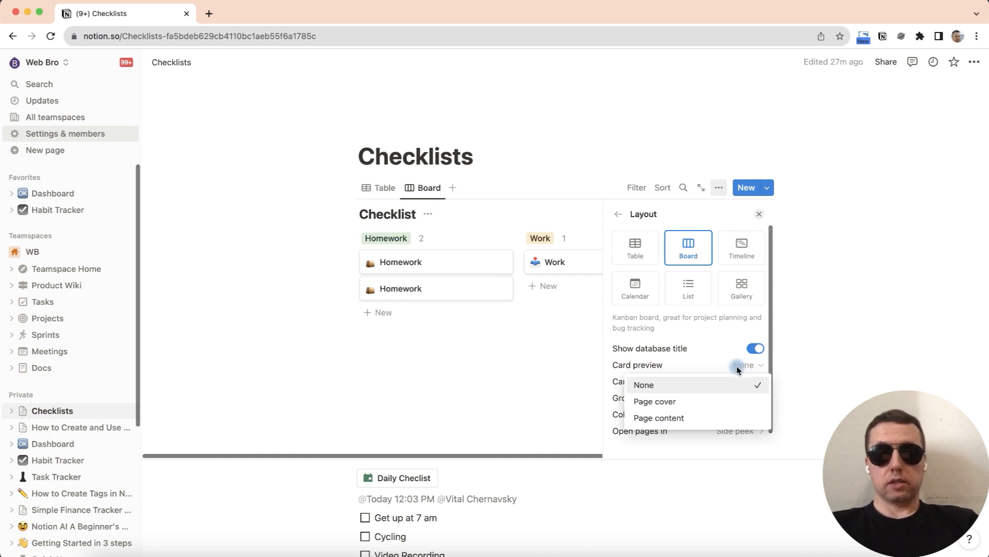
click(657, 417)
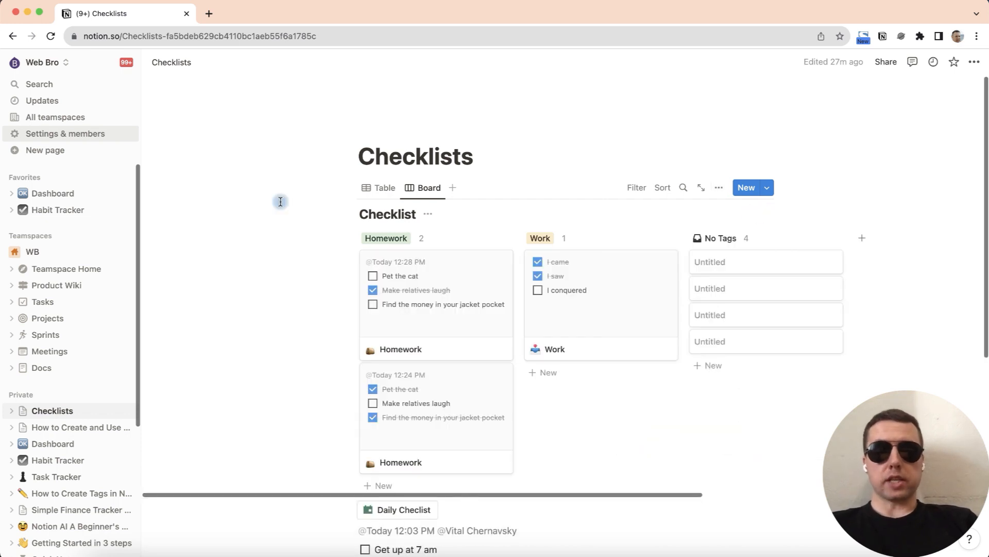
mouse_move(930, 208)
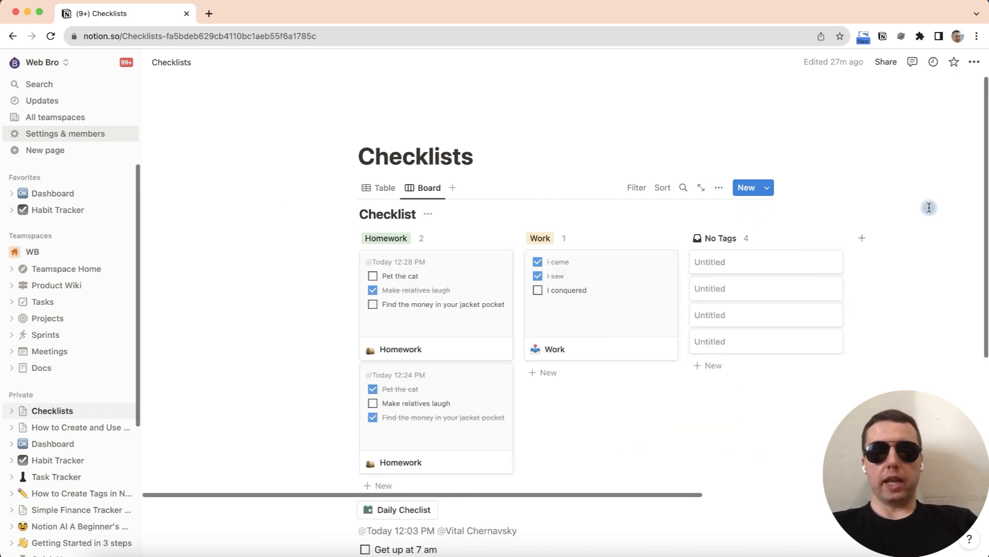
Add a second Work card and sort the board by Created time descending.
click(746, 187)
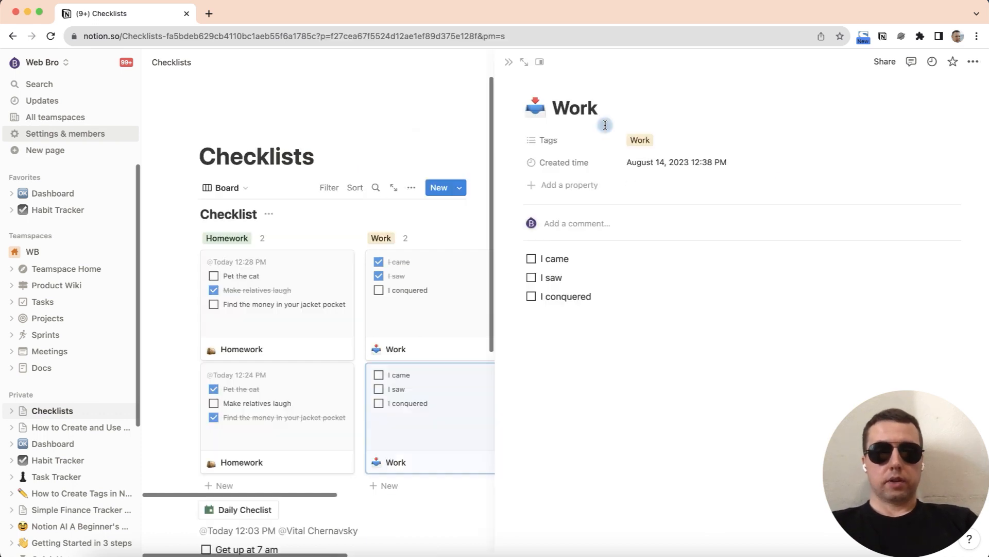
click(531, 296)
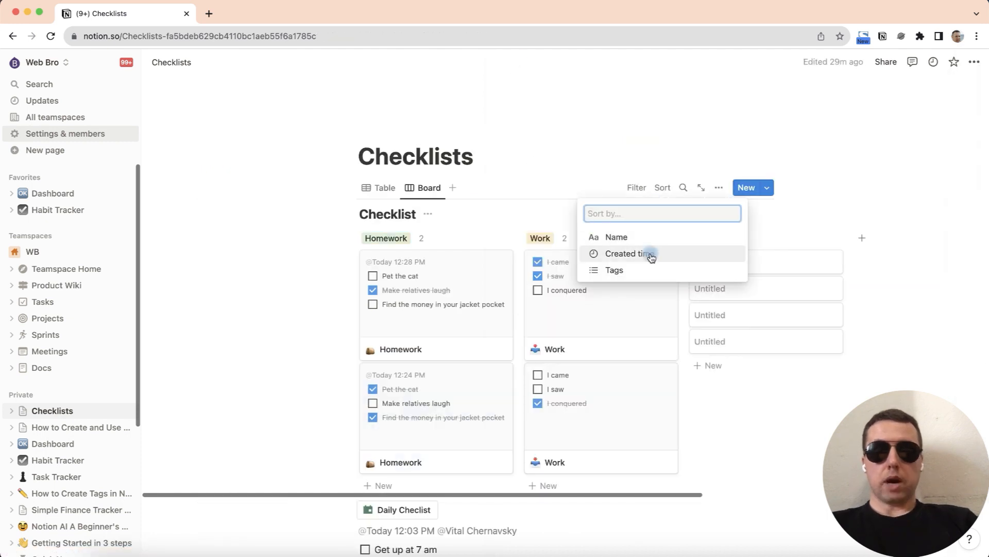
click(628, 254)
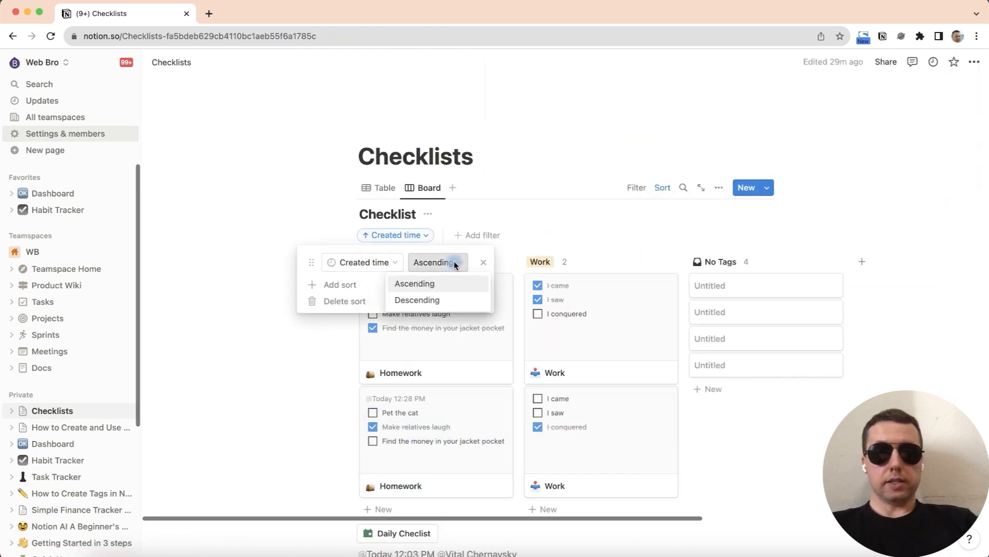
click(416, 300)
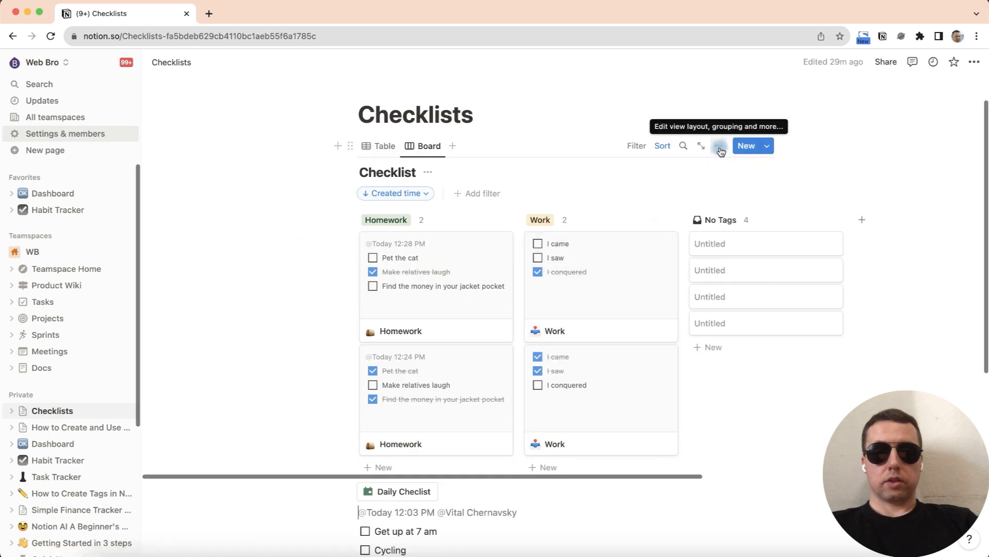
Show the Created time property on each board card.
click(719, 146)
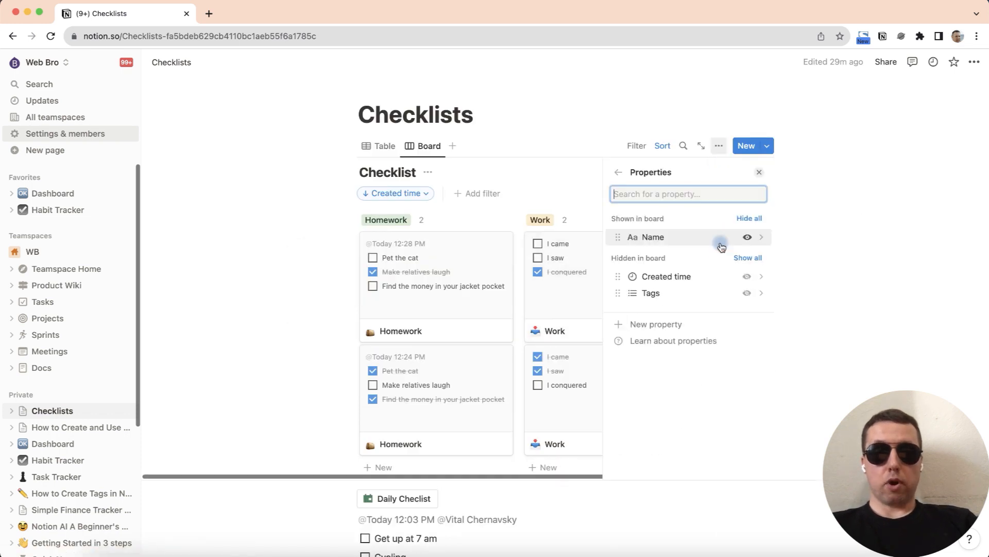
click(746, 277)
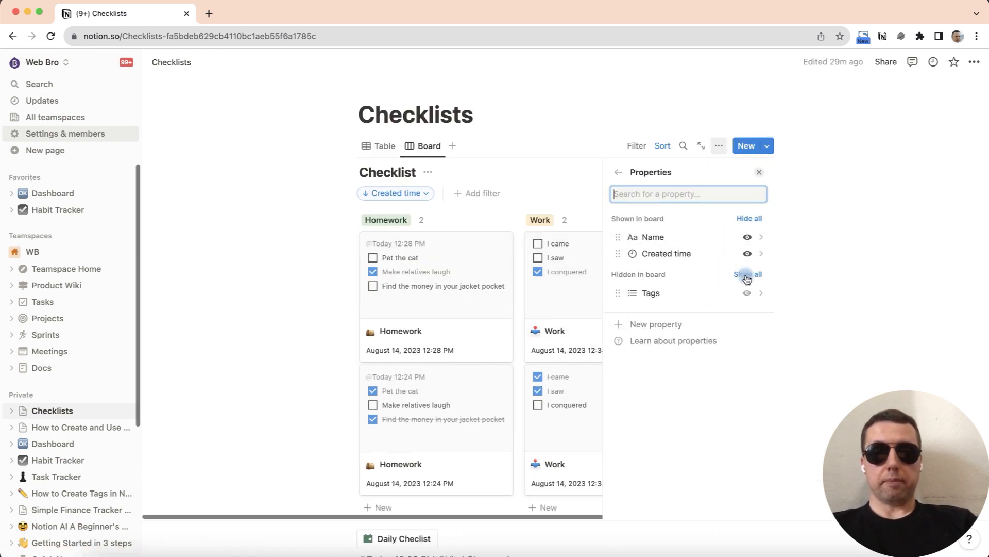
click(748, 275)
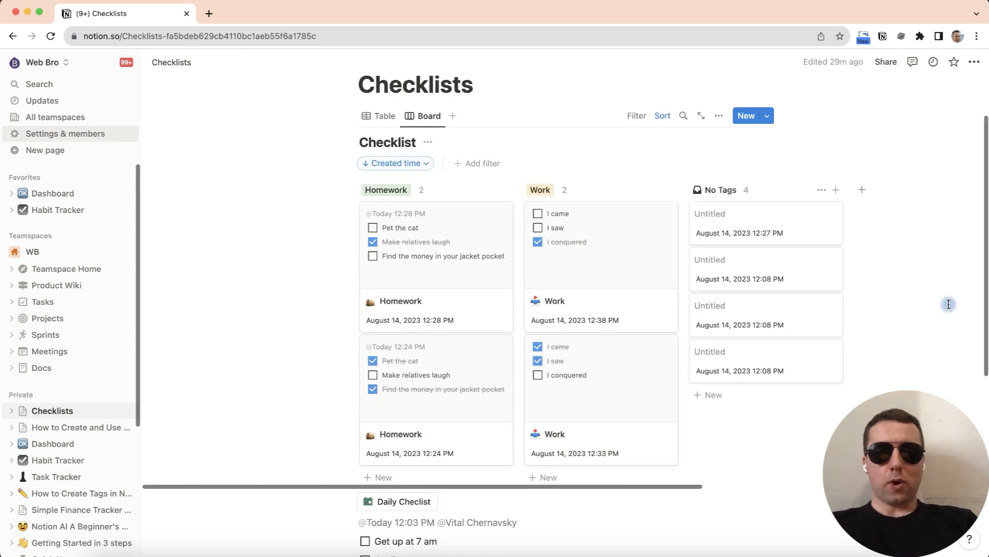